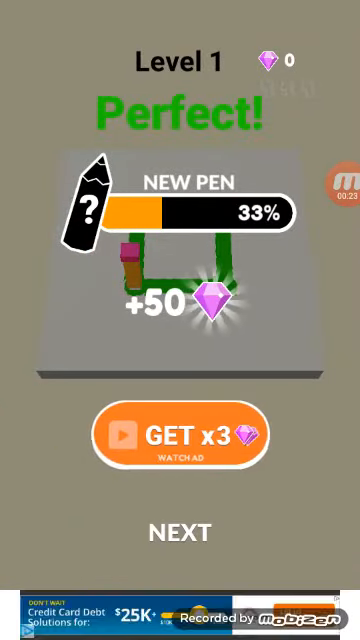
# Leave the Level 1 Perfect reward screen and advance to Level 2
pyautogui.click(180, 530)
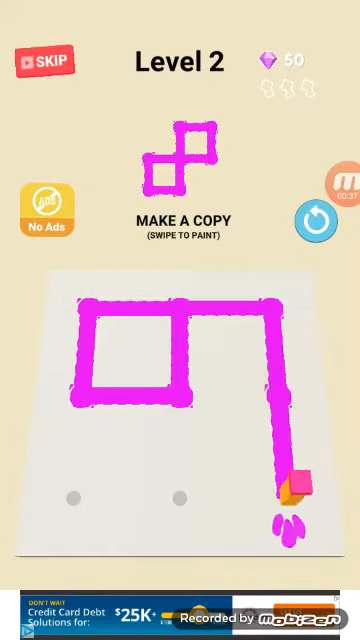
# Trace four more magenta strokes between the Level 2 dots, forming a zigzag path
pyautogui.moveTo(293, 490); pyautogui.dragTo(175, 385)
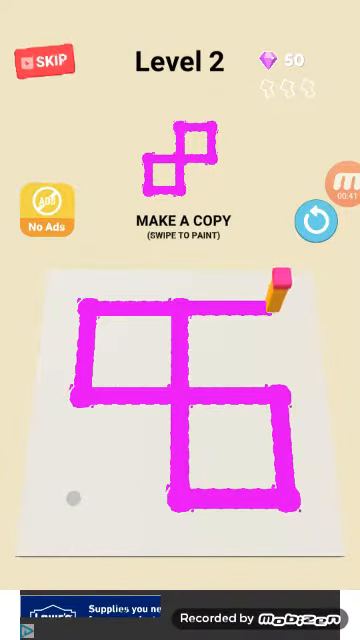
pyautogui.moveTo(273, 280); pyautogui.dragTo(178, 390)
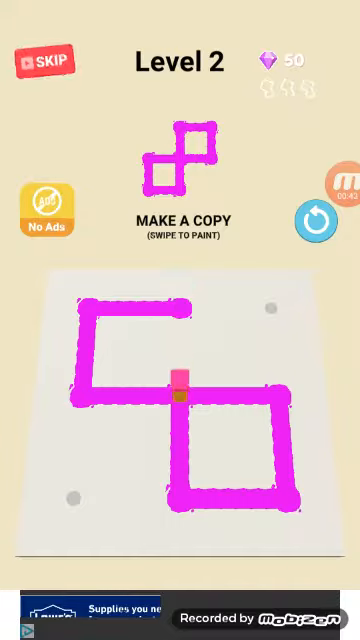
pyautogui.moveTo(175, 390); pyautogui.dragTo(280, 390)
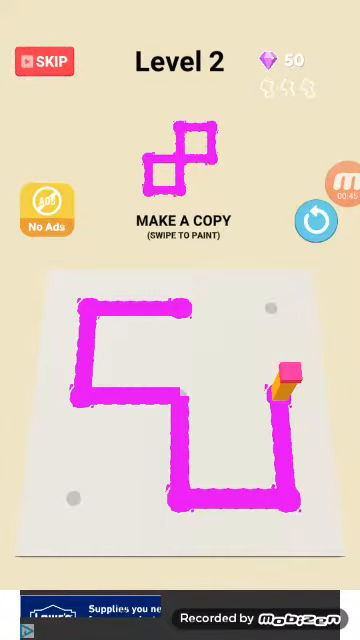
pyautogui.moveTo(285, 385); pyautogui.dragTo(175, 340)
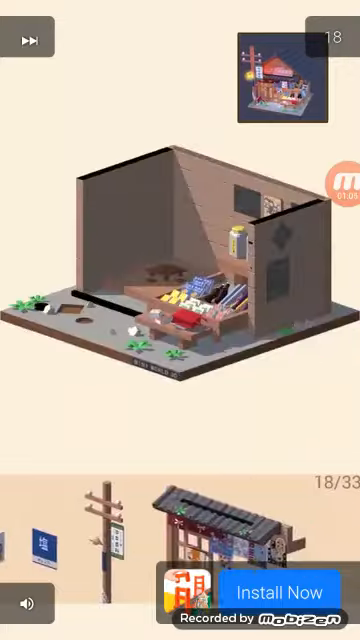
# Skip the Pocket World 3D ad and close it to return to Level 2
pyautogui.click(280, 585)
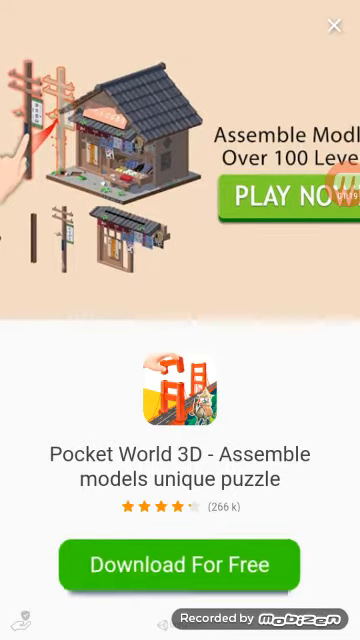
pyautogui.click(332, 24)
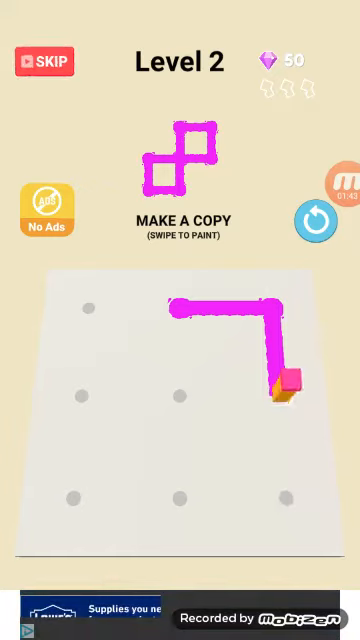
# Paint the two-square pattern across the Level 2 dots to clear the level
pyautogui.moveTo(270, 310); pyautogui.dragTo(175, 420)
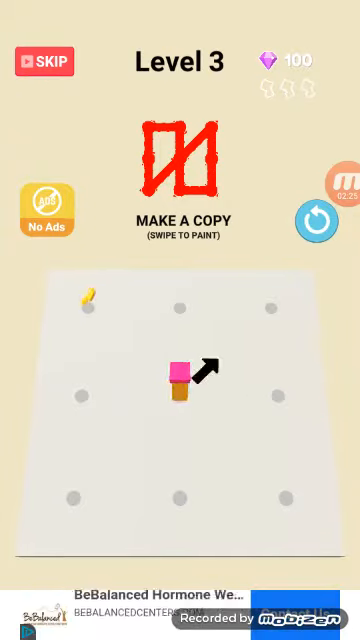
# Trace the red rectangle-with-diagonal shape on Level 3 in two strokes
pyautogui.moveTo(180, 390); pyautogui.dragTo(280, 300)
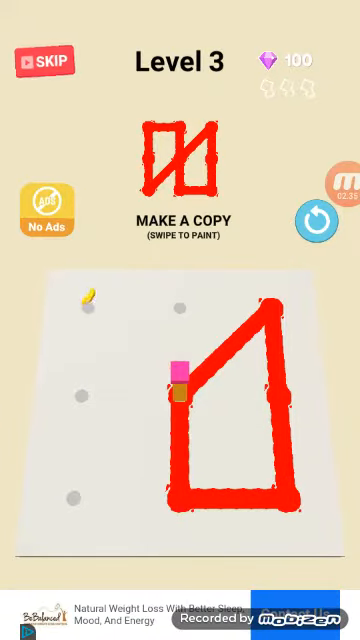
pyautogui.moveTo(175, 375); pyautogui.dragTo(60, 485)
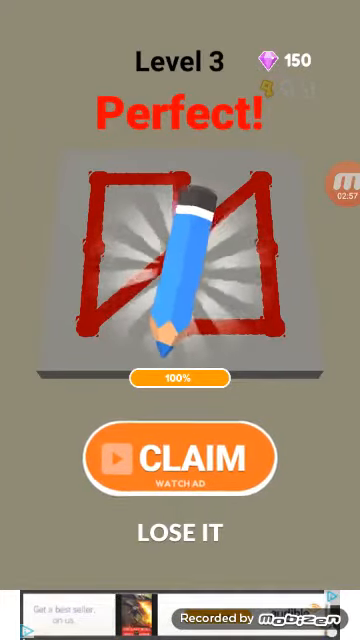
# Dismiss the Level 3 reward screen to start Level 4
pyautogui.click(180, 457)
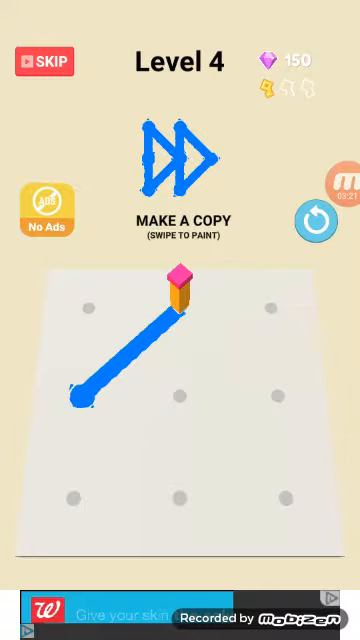
# Paint blue strokes on Level 4, ending with a left vertical and diagonal to centre
pyautogui.moveTo(180, 290); pyautogui.dragTo(290, 375)
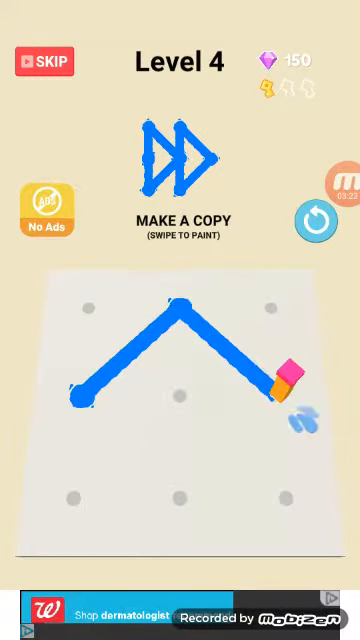
pyautogui.moveTo(280, 390); pyautogui.dragTo(180, 390)
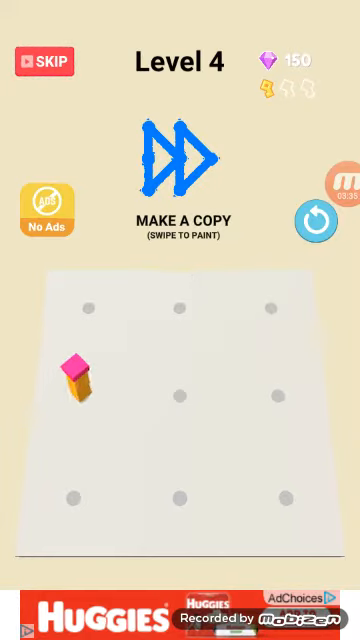
pyautogui.moveTo(78, 385); pyautogui.dragTo(78, 520)
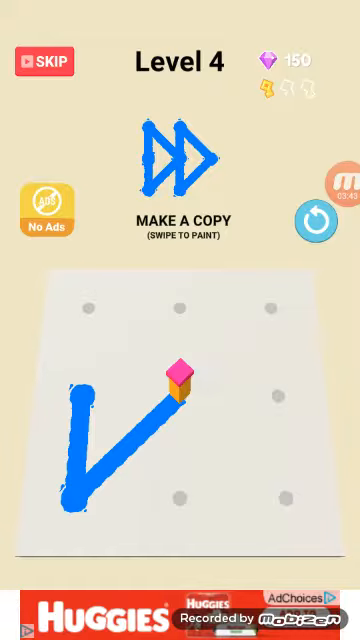
pyautogui.moveTo(175, 380); pyautogui.dragTo(75, 290)
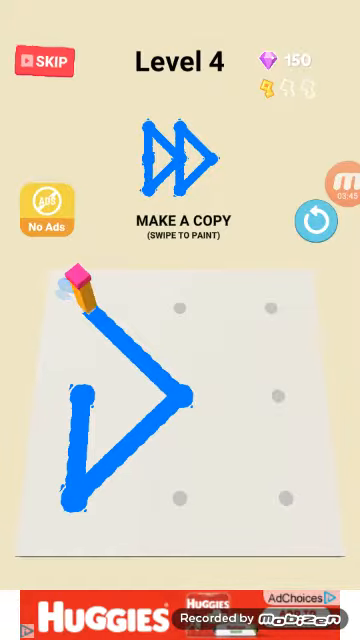
pyautogui.moveTo(75, 290); pyautogui.dragTo(80, 400)
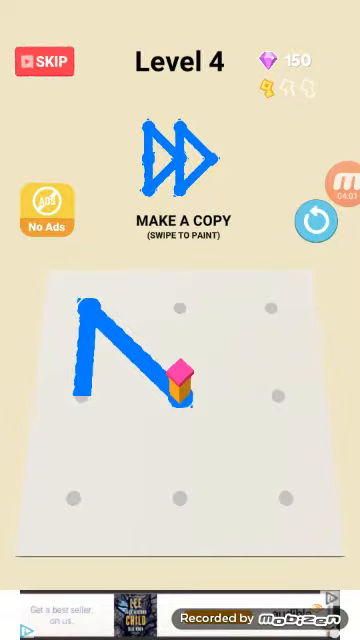
# Paint the centre column, top row and both arrow diagonals to finish the double-arrow
pyautogui.moveTo(180, 390); pyautogui.dragTo(185, 305)
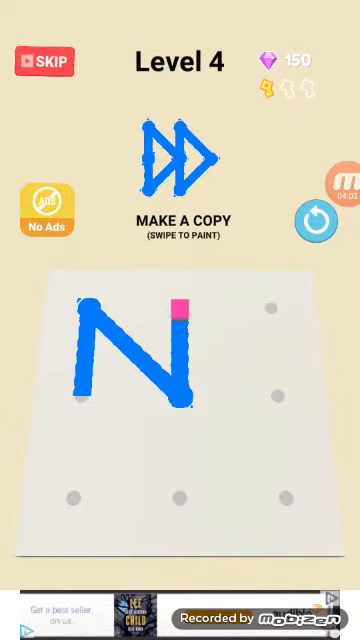
pyautogui.moveTo(186, 310); pyautogui.dragTo(295, 290)
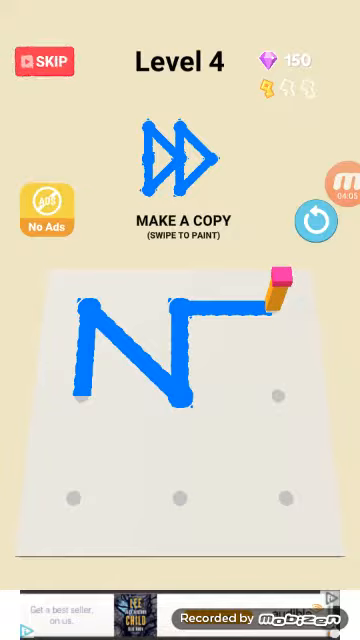
pyautogui.moveTo(190, 300); pyautogui.dragTo(285, 370)
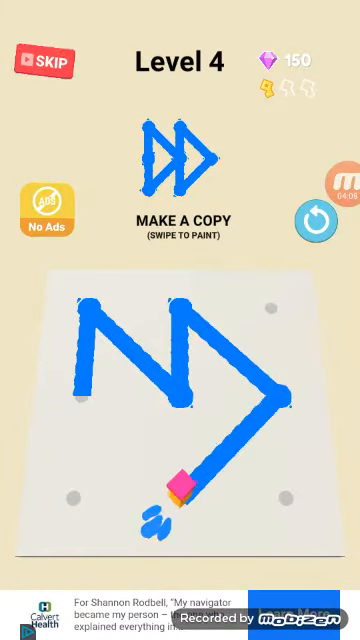
pyautogui.moveTo(180, 490); pyautogui.dragTo(180, 390)
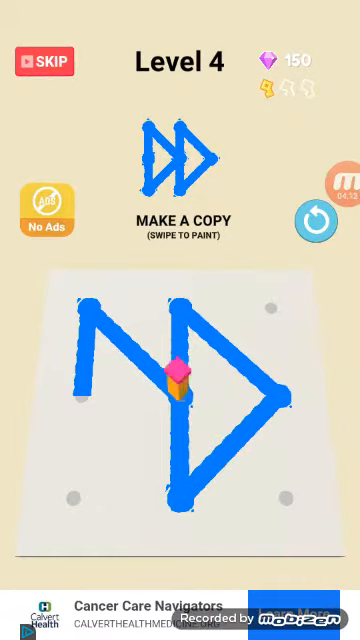
pyautogui.moveTo(175, 390); pyautogui.dragTo(85, 295)
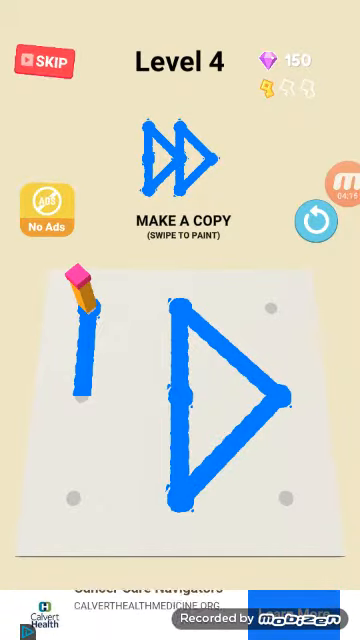
pyautogui.moveTo(82, 295); pyautogui.dragTo(82, 400)
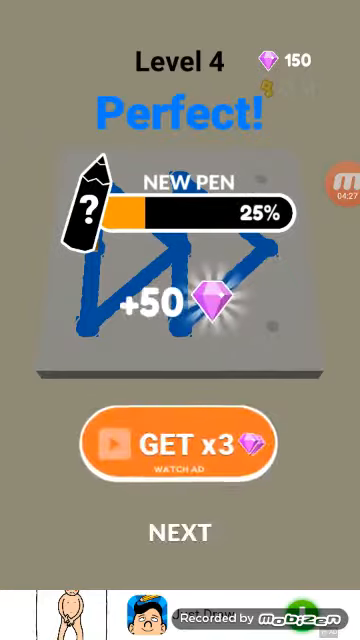
# Move past the Level 4 Perfect screen to the next level
pyautogui.click(180, 531)
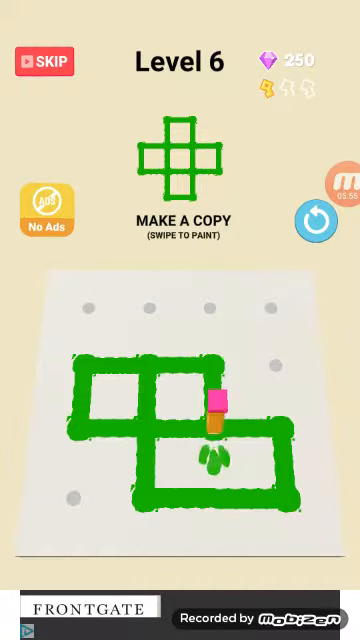
# Paint three green strokes on Level 6, forming a T-shaped outline
pyautogui.moveTo(215, 430); pyautogui.dragTo(215, 350)
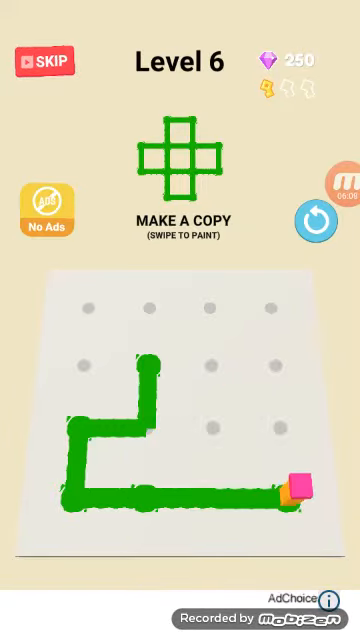
pyautogui.moveTo(300, 490); pyautogui.dragTo(75, 490)
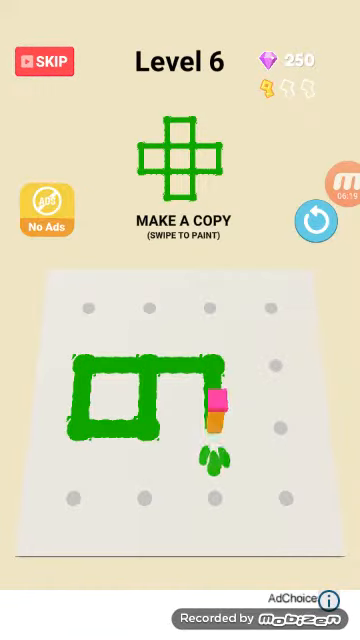
pyautogui.moveTo(225, 400); pyautogui.dragTo(300, 400)
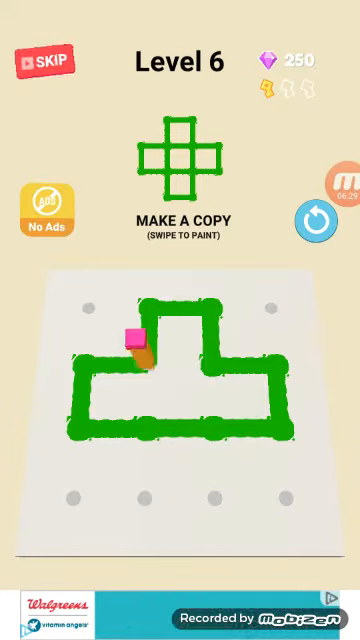
# Paint another cross side, a diagonal stroke, and the remaining Level 6 cross outline
pyautogui.moveTo(138, 345); pyautogui.dragTo(138, 410)
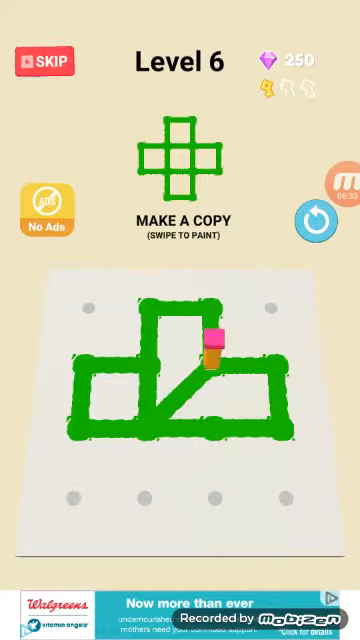
pyautogui.moveTo(205, 360); pyautogui.dragTo(225, 400)
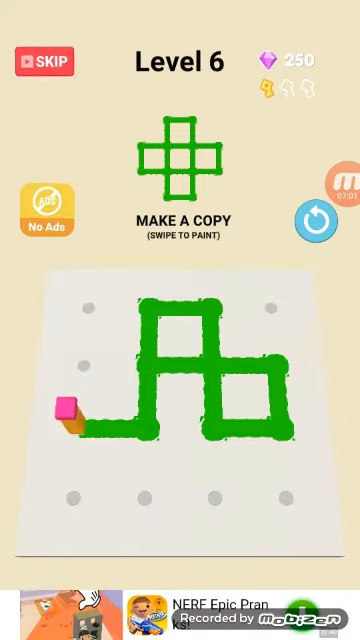
pyautogui.moveTo(70, 420); pyautogui.dragTo(220, 420)
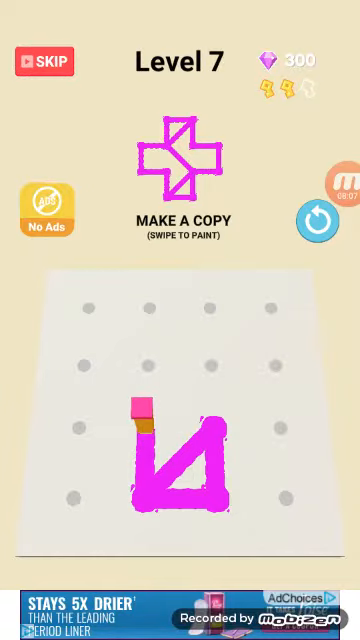
# Swipe the paint block to add the next line of Level 7's magenta pattern
pyautogui.moveTo(145, 420); pyautogui.dragTo(225, 355)
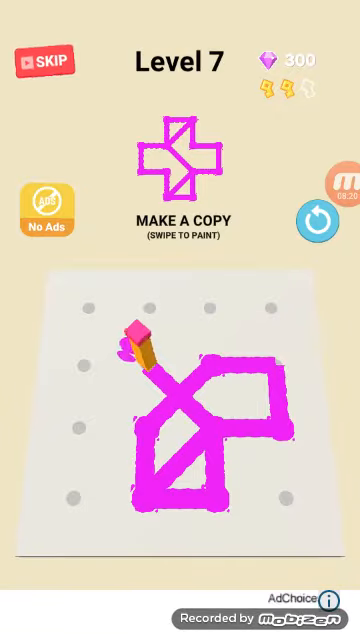
# Swipe across the Level 7 dots to continue the cross outline
pyautogui.moveTo(130, 350); pyautogui.dragTo(210, 340)
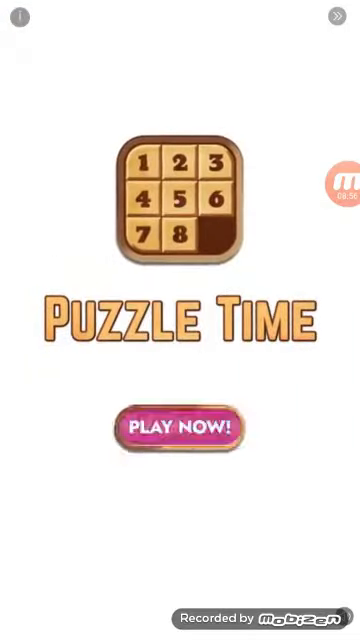
# Dismiss the Puzzle Time ad to return to Level 7
pyautogui.click(180, 424)
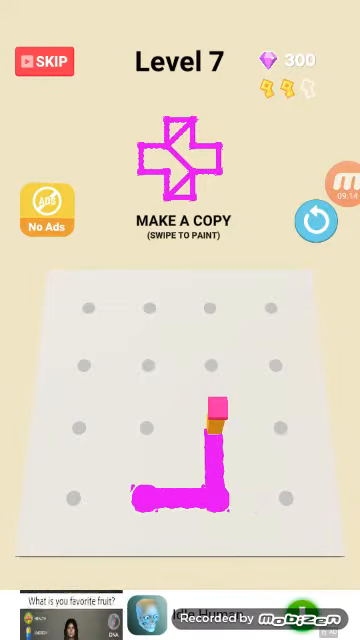
# Paint the cross up from the bottom edge and finish the outline for Perfect 100%
pyautogui.moveTo(215, 410); pyautogui.dragTo(145, 490)
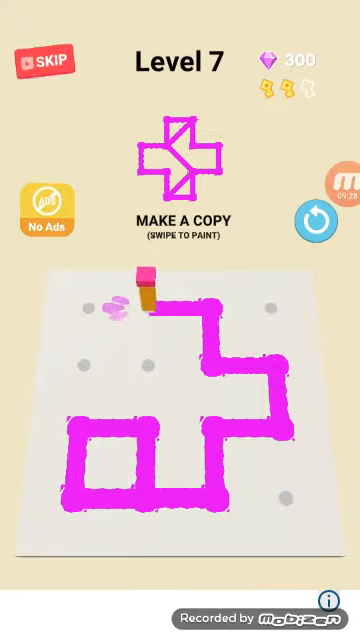
pyautogui.moveTo(152, 280); pyautogui.dragTo(58, 445)
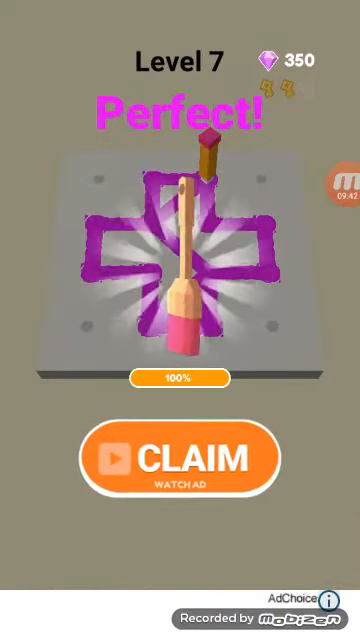
# Move past the Level 7 result and close the Airport City ad
pyautogui.click(180, 457)
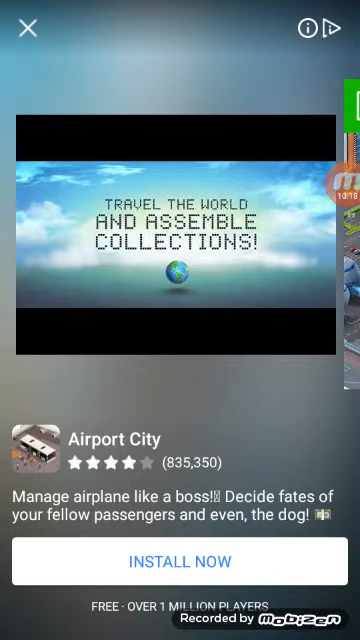
pyautogui.click(22, 27)
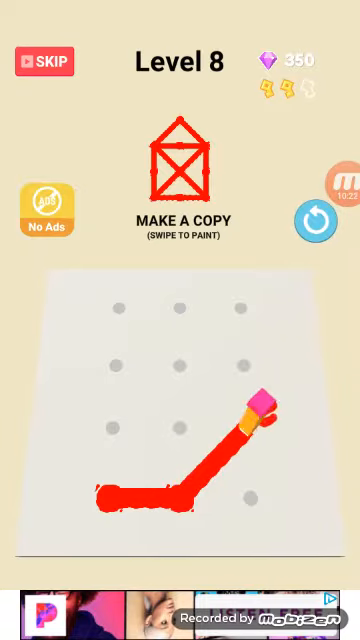
# Paint the house copy's bottom edge, diagonals and left wall in red on Level 8
pyautogui.moveTo(265, 400); pyautogui.dragTo(115, 495)
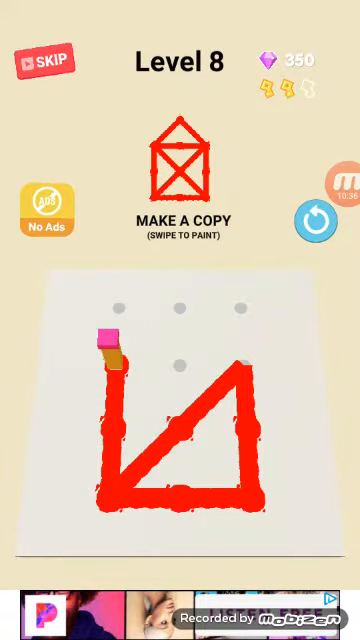
pyautogui.moveTo(110, 340); pyautogui.dragTo(260, 490)
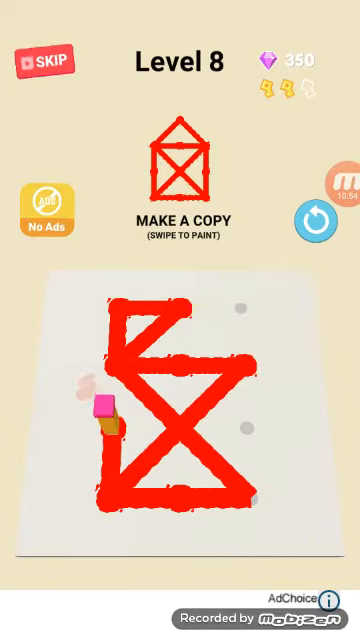
pyautogui.moveTo(110, 410); pyautogui.dragTo(170, 290)
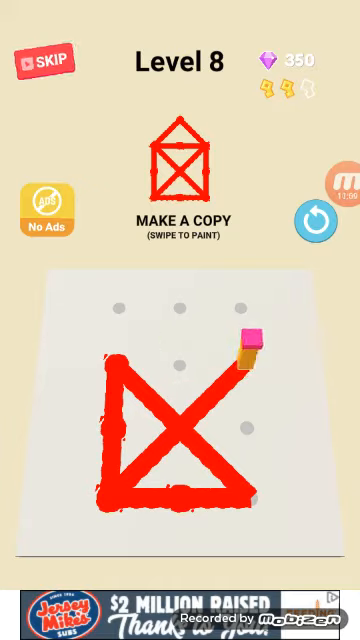
# Redraw Level 8's crossing diagonals and the house copy's top lines
pyautogui.moveTo(245, 345); pyautogui.dragTo(250, 420)
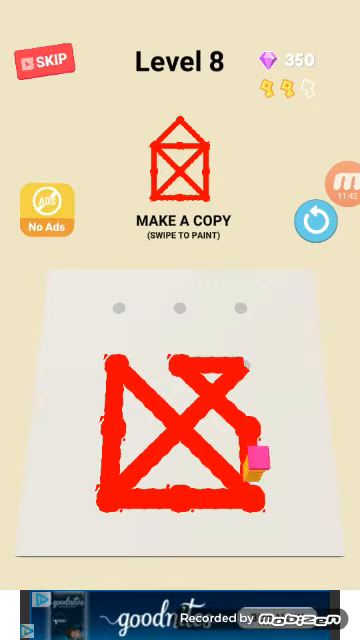
pyautogui.moveTo(250, 470); pyautogui.dragTo(170, 490)
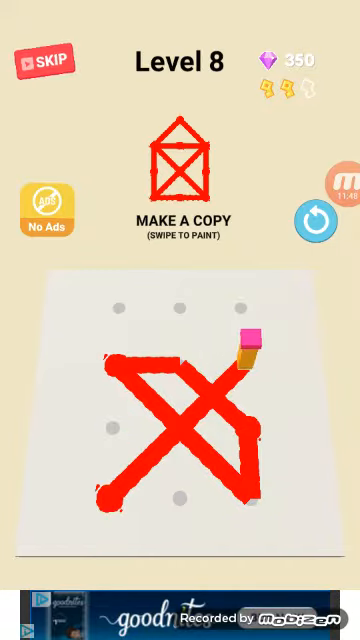
# Paint the house's right side, then the upper blue square of Level 9's staircase
pyautogui.moveTo(247, 345); pyautogui.dragTo(251, 420)
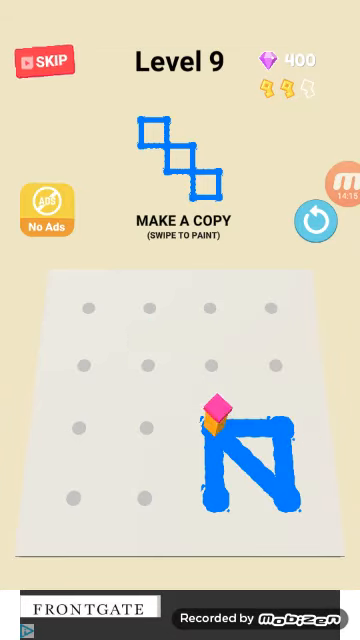
pyautogui.moveTo(220, 415); pyautogui.dragTo(140, 390)
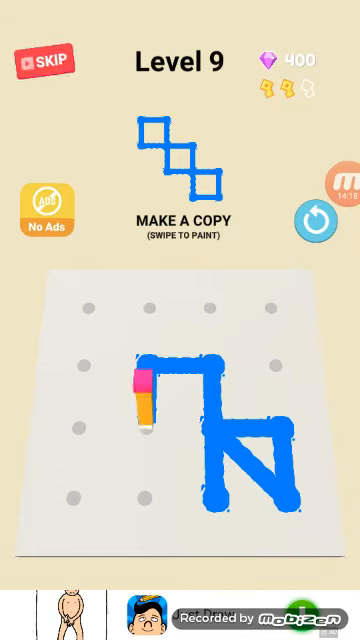